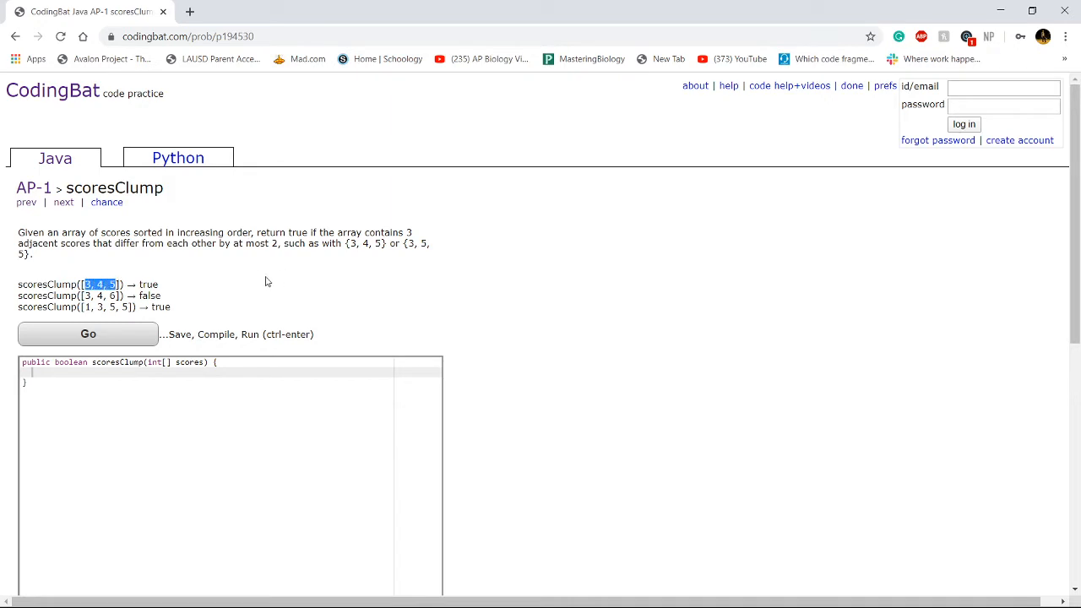
{"action": "mouse_move", "coordinate": [213, 295]}
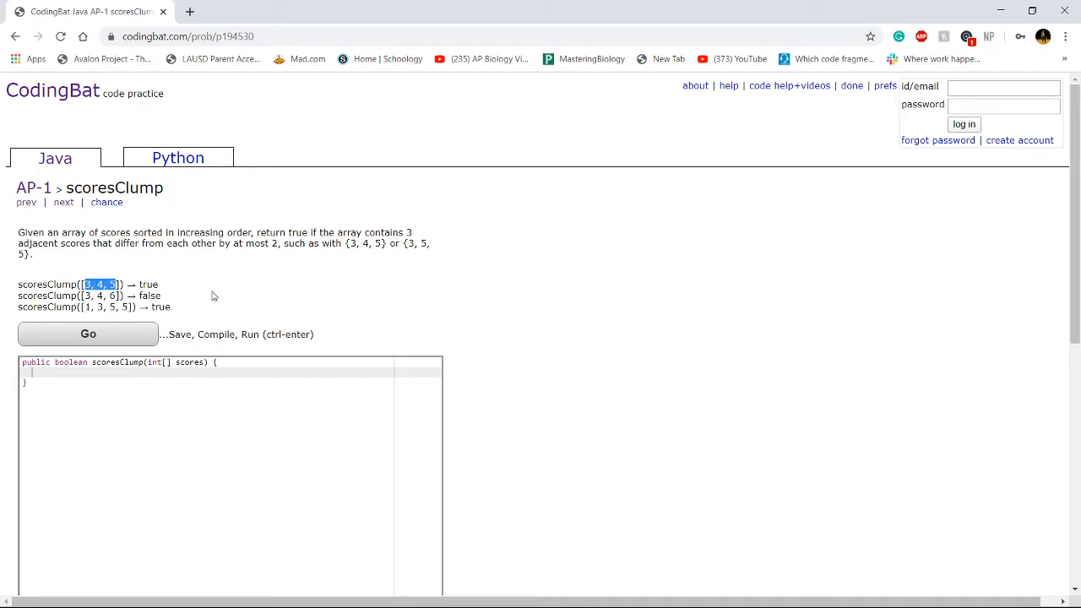
{"action": "mouse_move", "coordinate": [189, 285]}
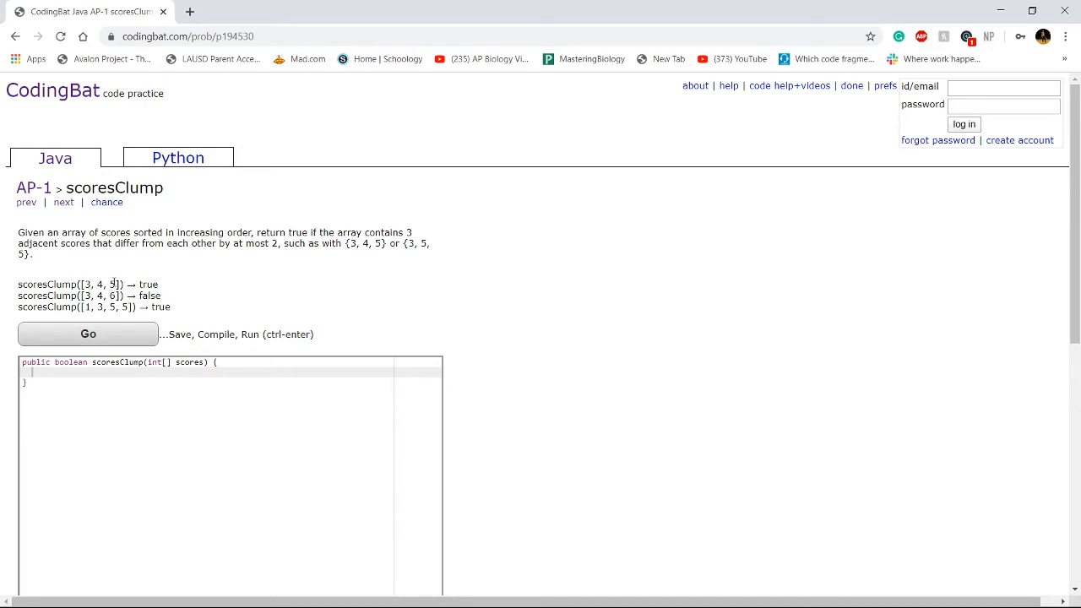
Highlight values in the problem examples, including the first three scores of the third example
{"action": "double_click", "coordinate": [87, 284]}
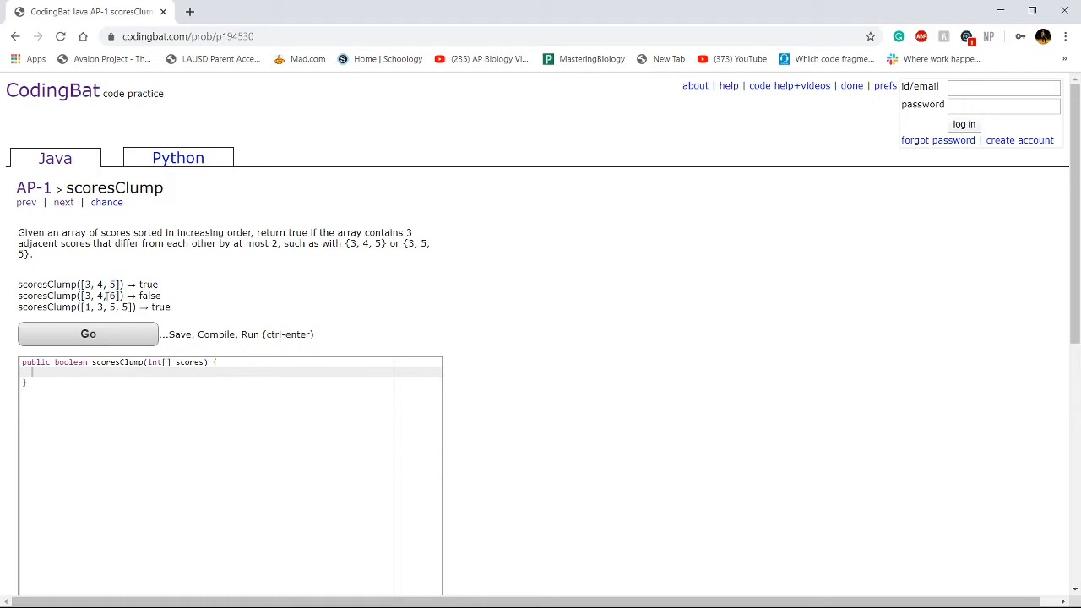
{"action": "double_click", "coordinate": [112, 284]}
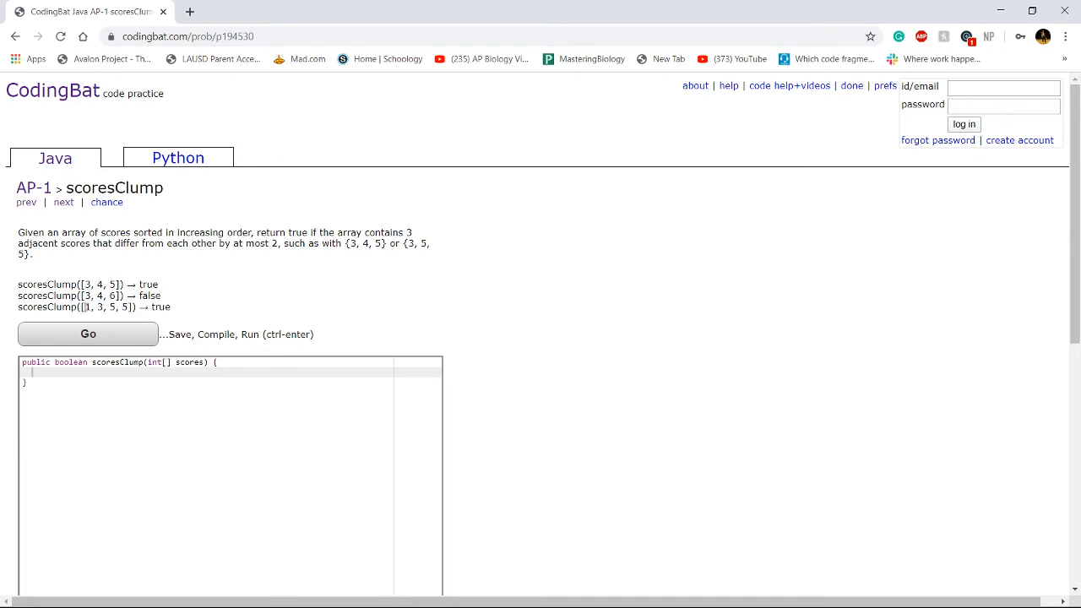
{"action": "left_click_drag", "start_coordinate": [85, 307], "coordinate": [119, 307]}
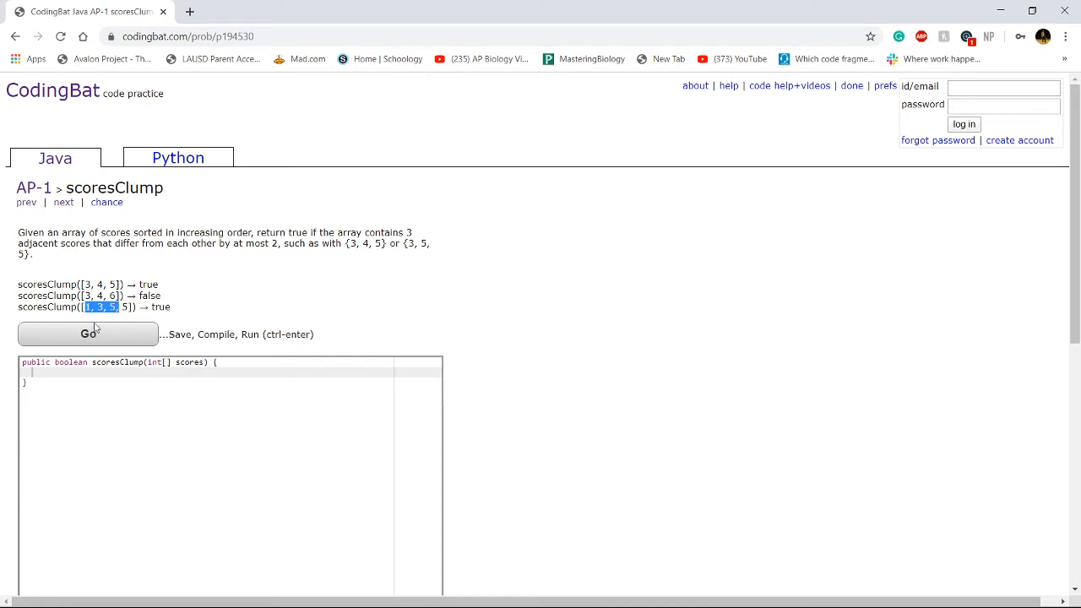
{"action": "mouse_move", "coordinate": [276, 311]}
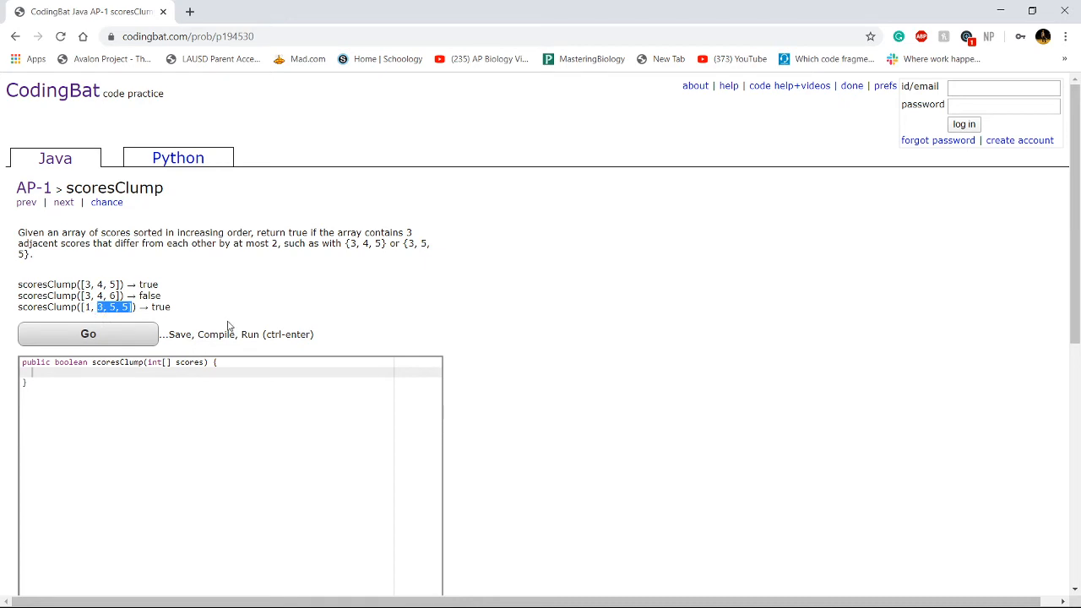
{"action": "mouse_move", "coordinate": [216, 321]}
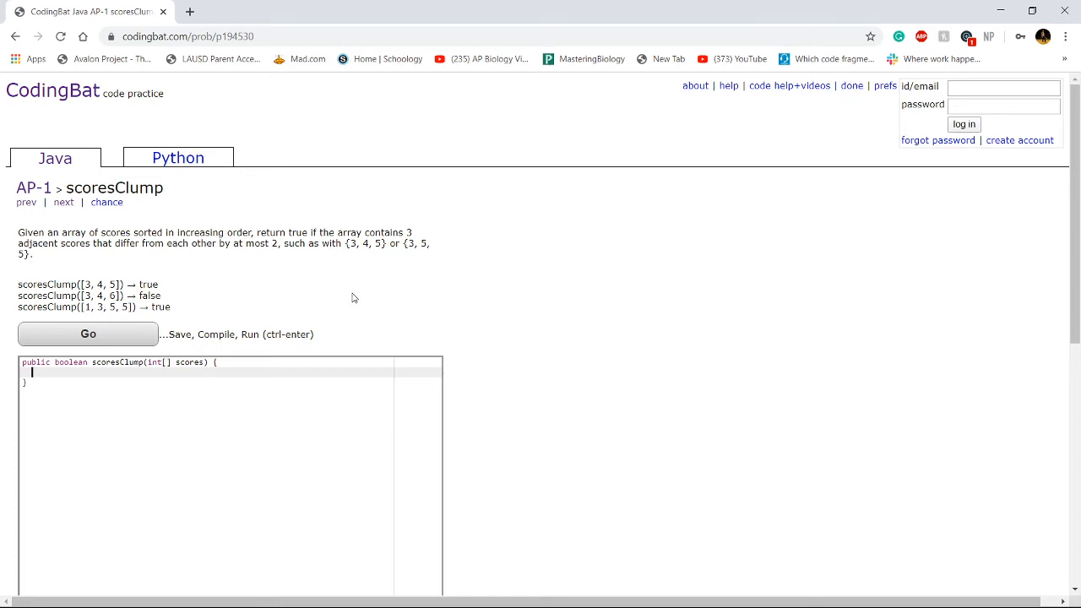
{"action": "mouse_move", "coordinate": [355, 294]}
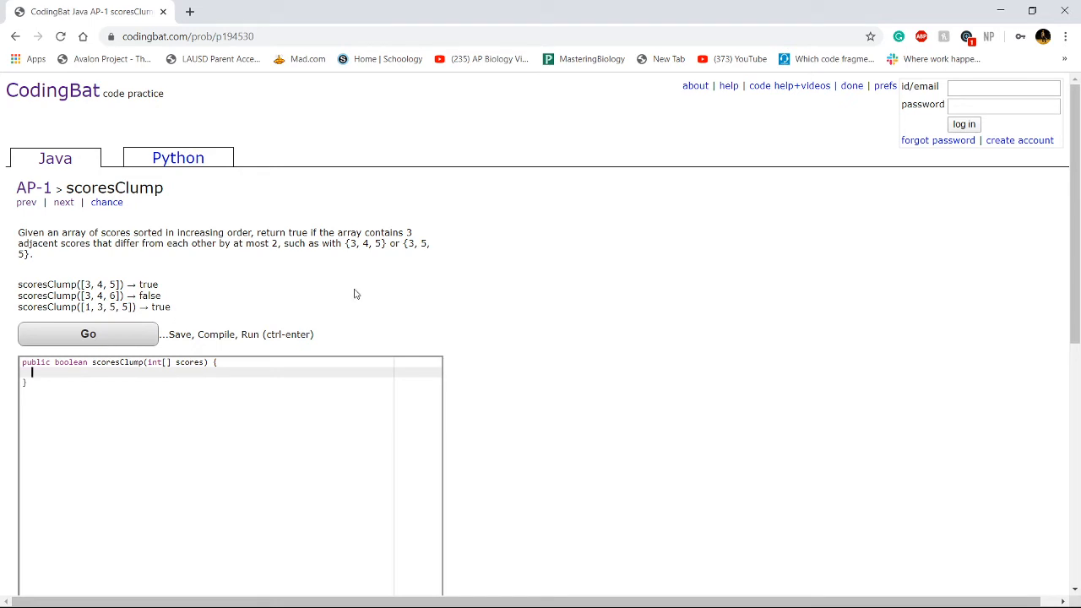
Write the loop header for(int i = 1; i < scores.length-1; i++){ in scoresClump
{"action": "type", "text": "for(int i ="}
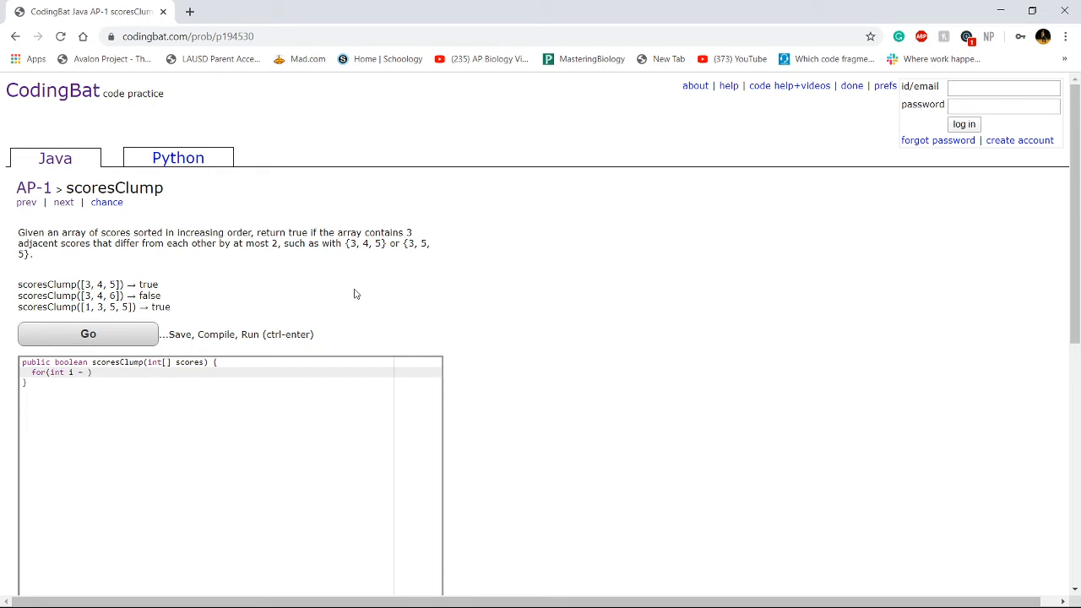
{"action": "type", "text": "1)"}
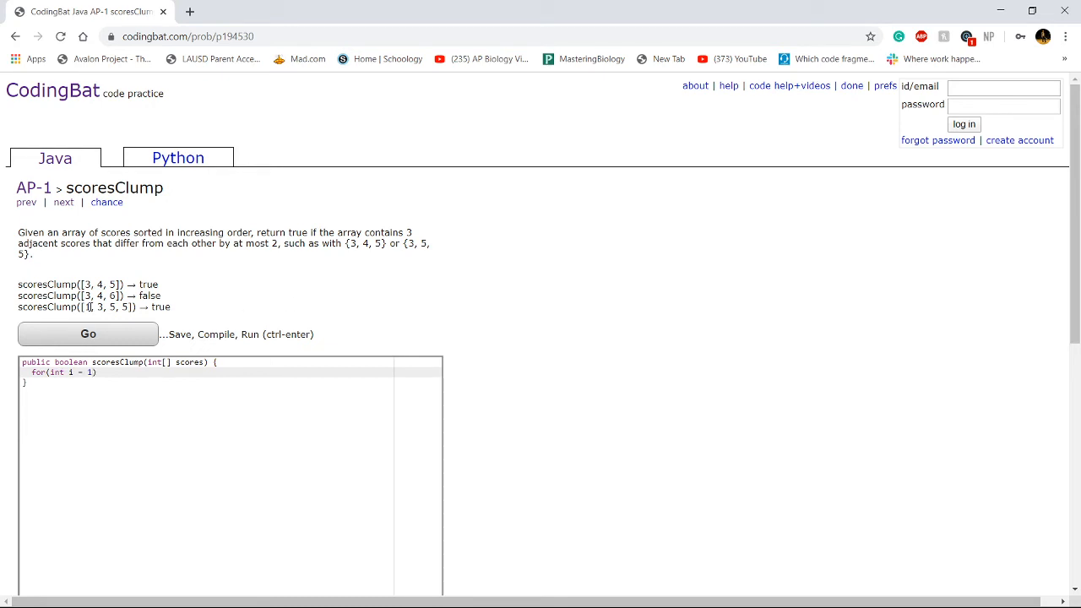
{"action": "double_click", "coordinate": [87, 284]}
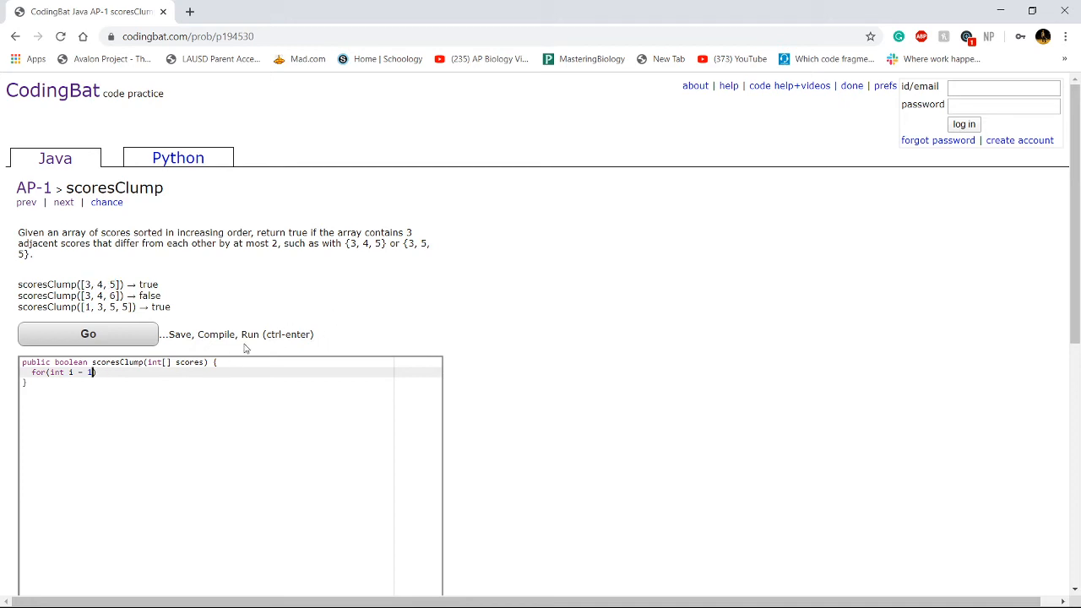
{"action": "mouse_move", "coordinate": [356, 316]}
{"action": "type", "text": ";"}
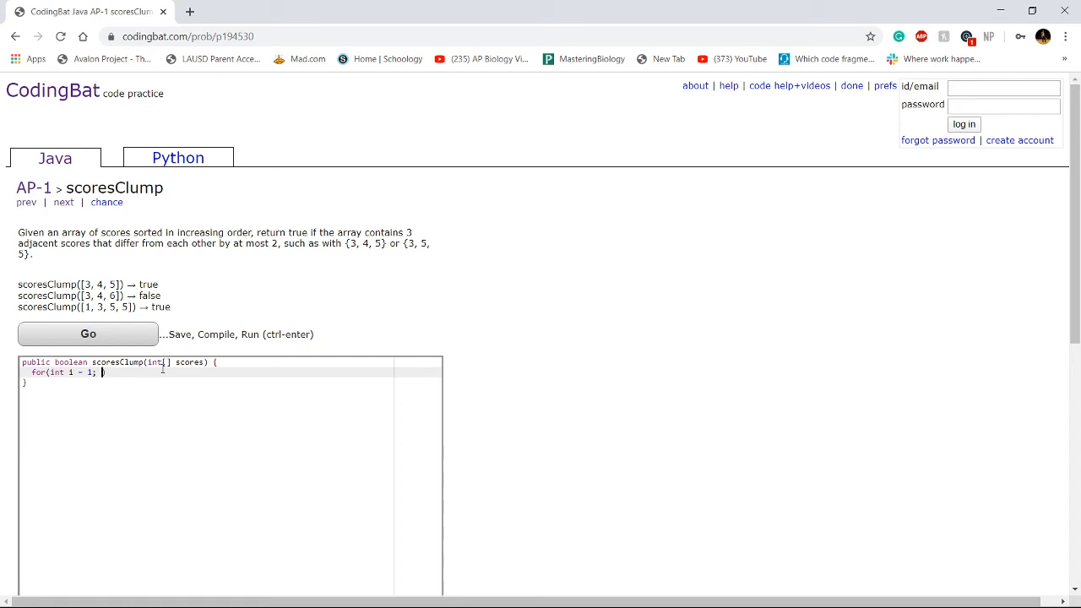
{"action": "type", "text": "i < scores.length)"}
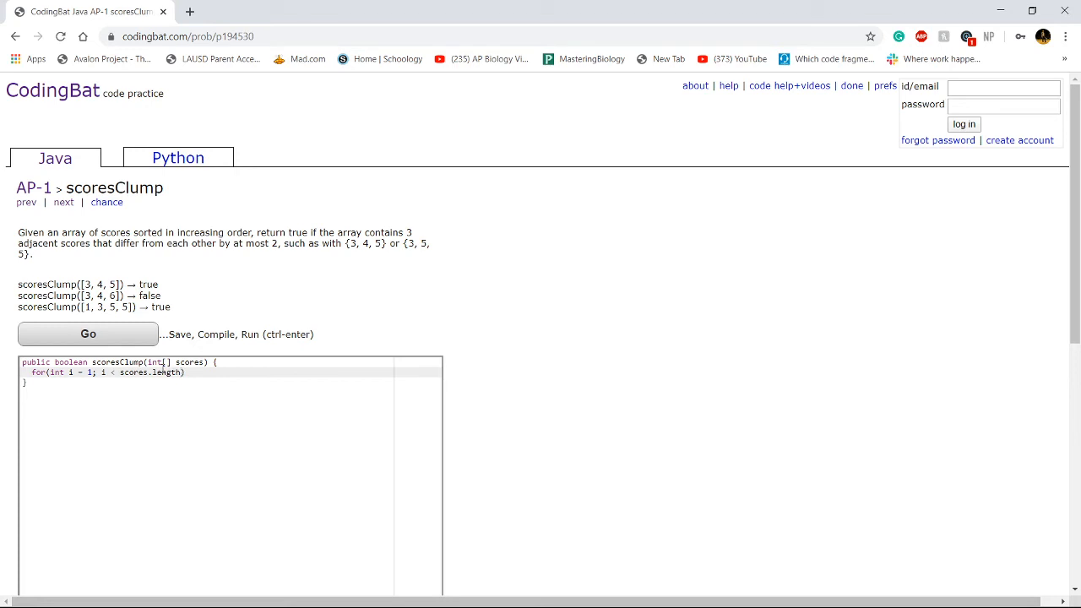
{"action": "type", "text": "-1"}
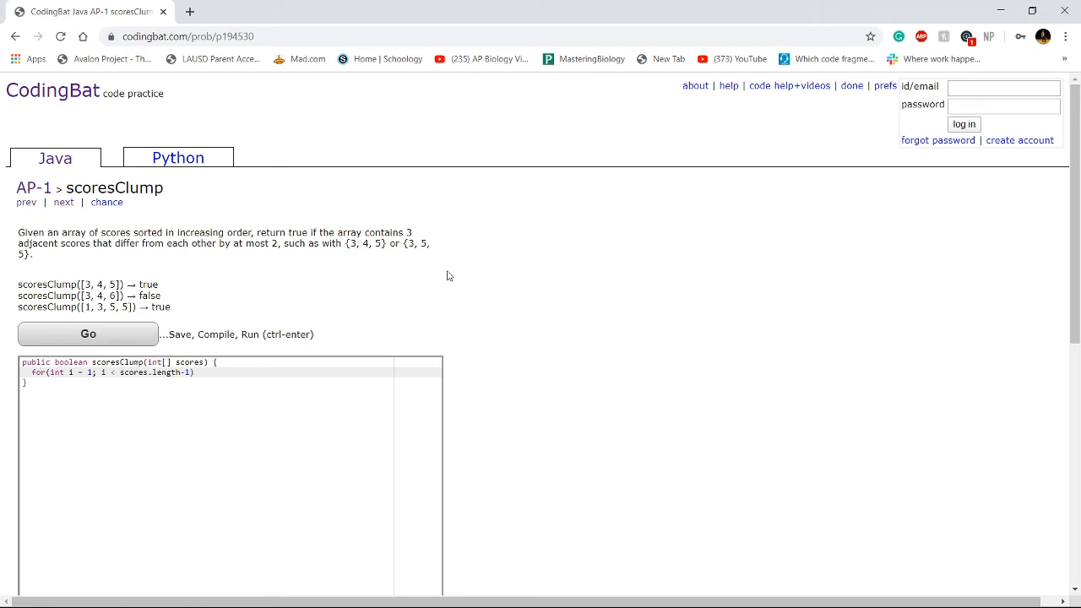
{"action": "mouse_move", "coordinate": [488, 256]}
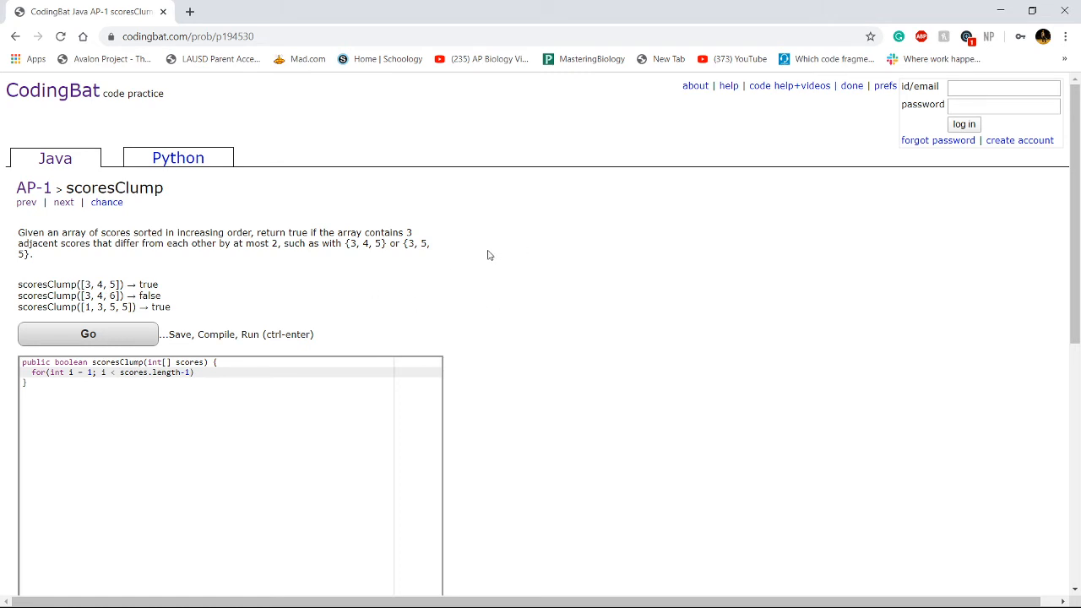
{"action": "type", "text": "; i++){"}
{"action": "type", "text": "if("}
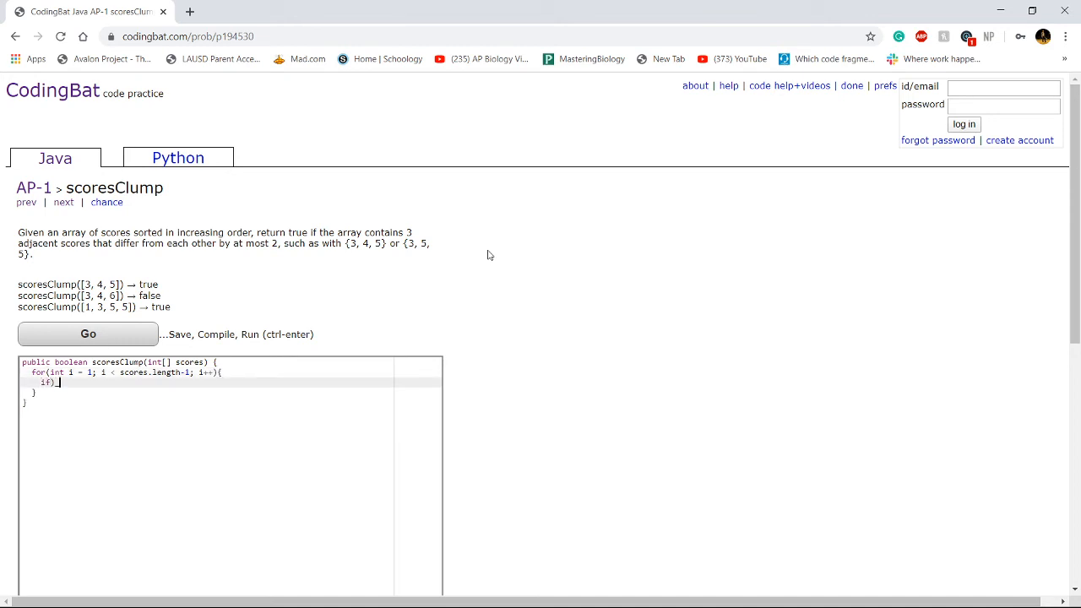
Inside the loop, return true when scores[i+1] - scores[i-1] <= 2
{"action": "type", "text": "sc"}
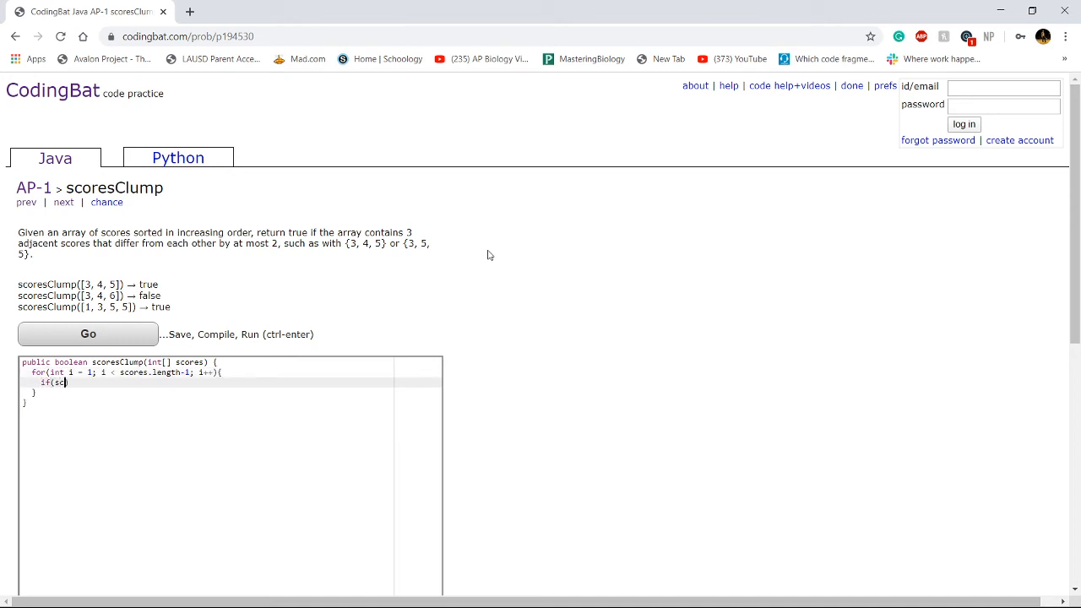
{"action": "type", "text": "ores[i-1]"}
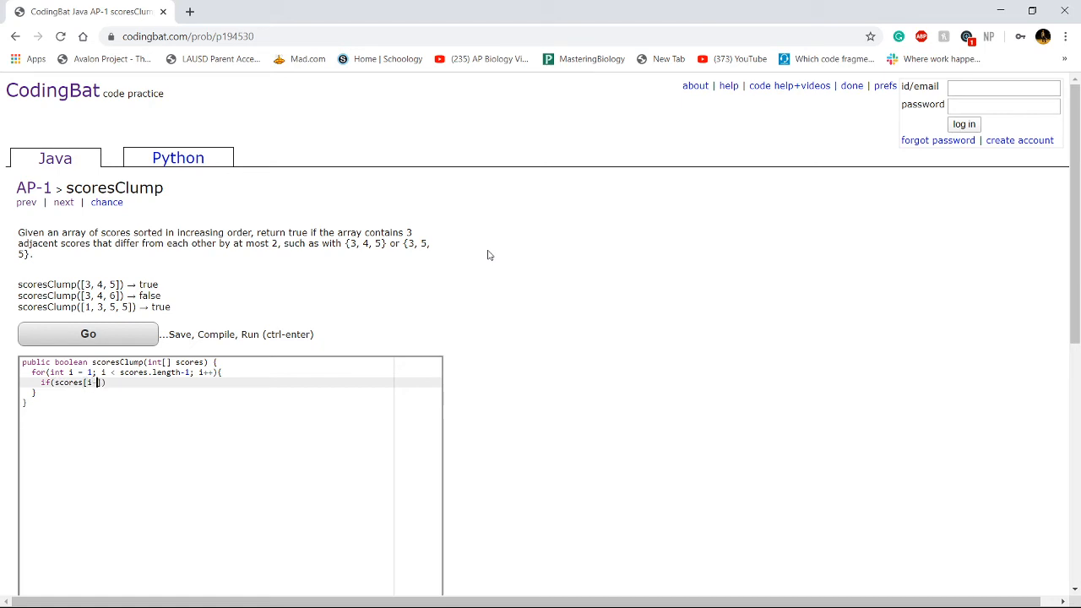
{"action": "type", "text": "-1]"}
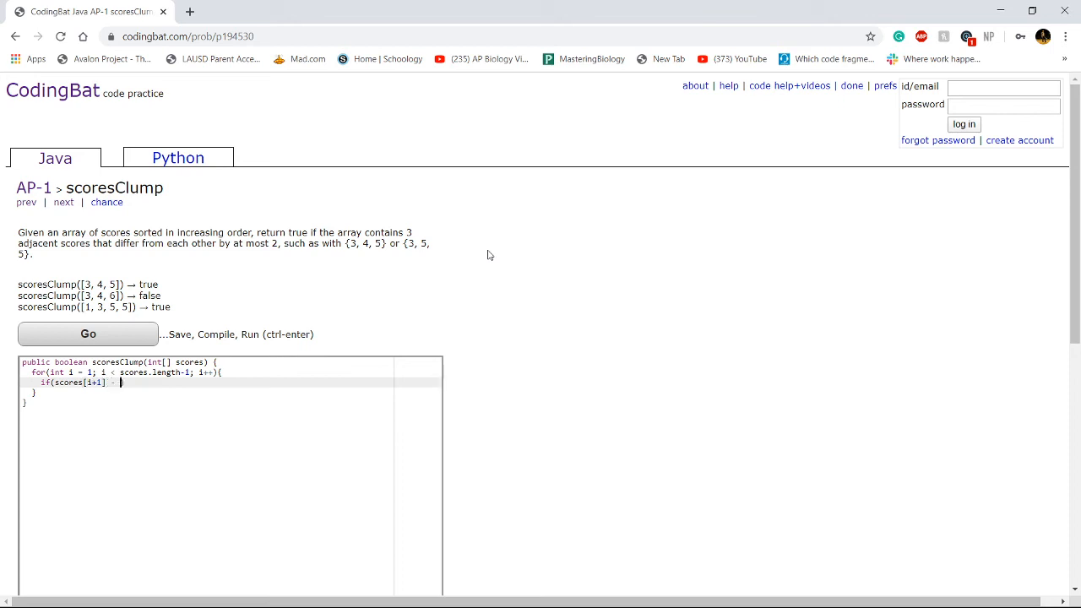
{"action": "type", "text": "scores[i]"}
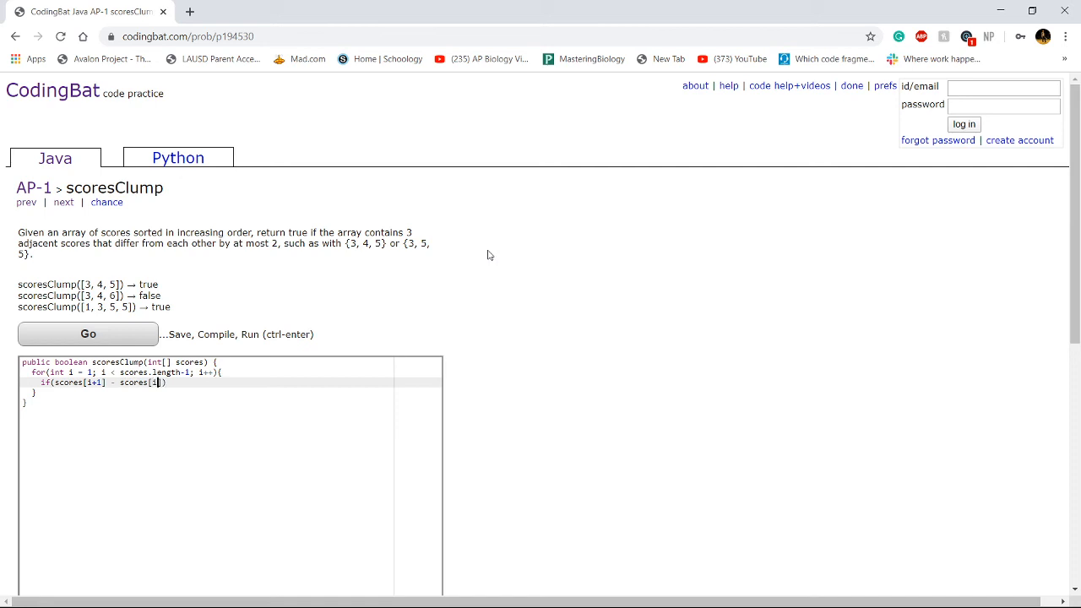
{"action": "type", "text": "-1"}
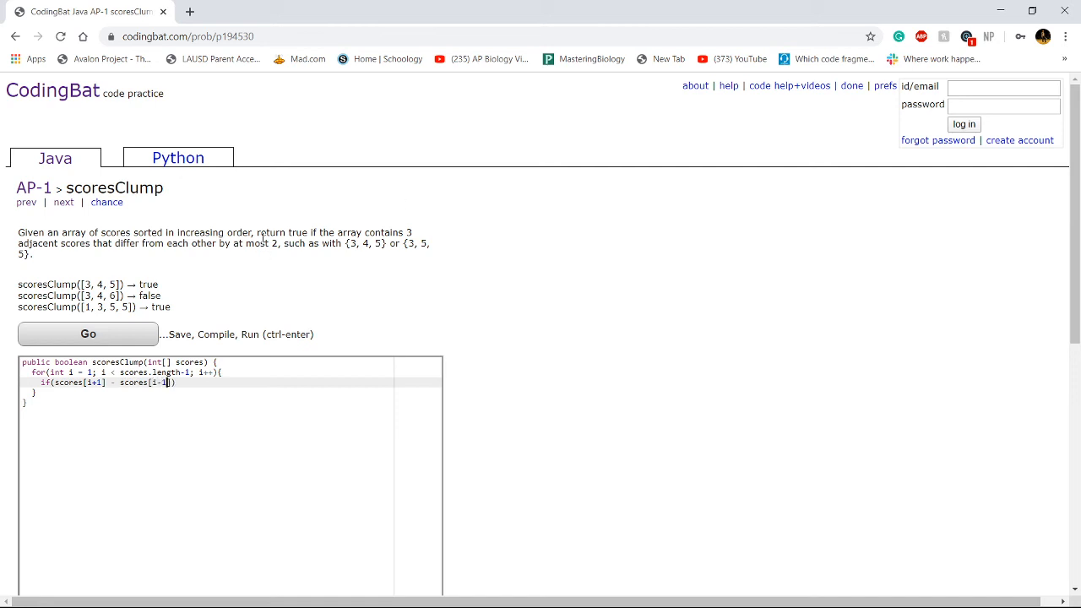
{"action": "type", "text": "<"}
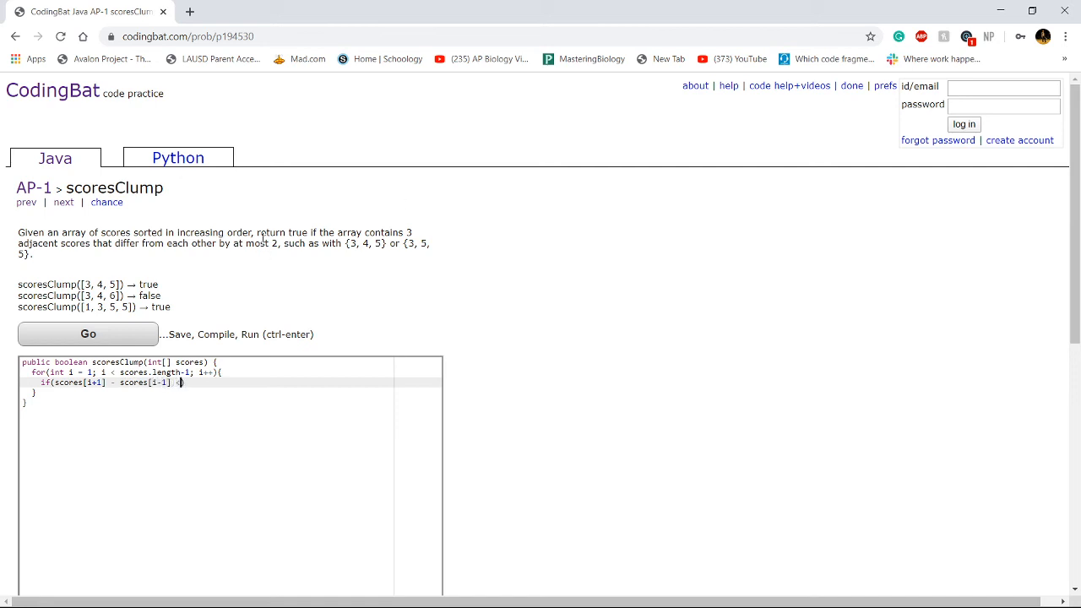
{"action": "type", "text": "= 2)"}
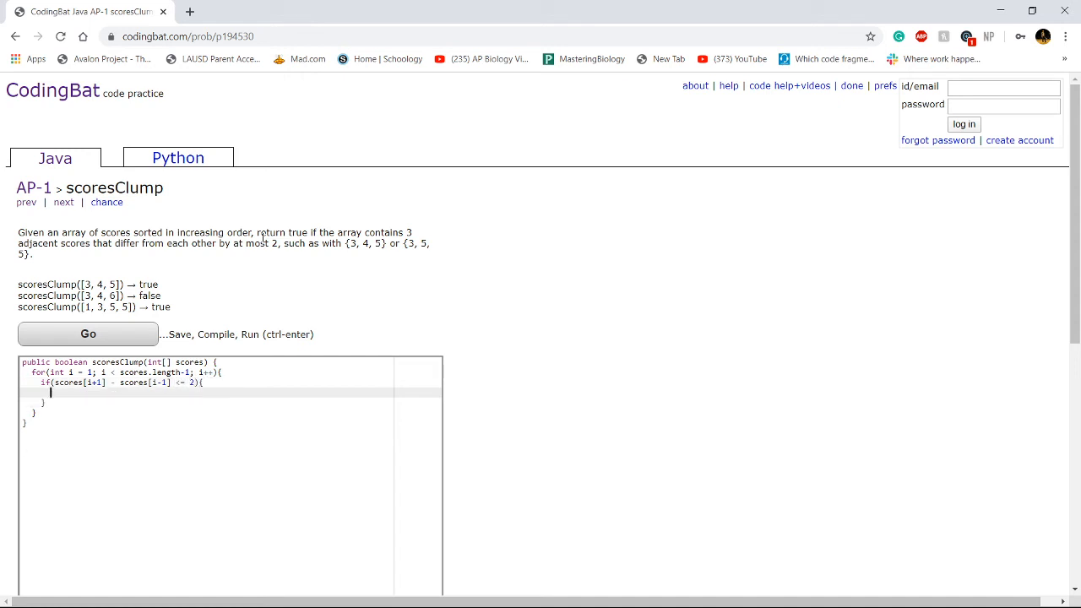
{"action": "type", "text": "return true;"}
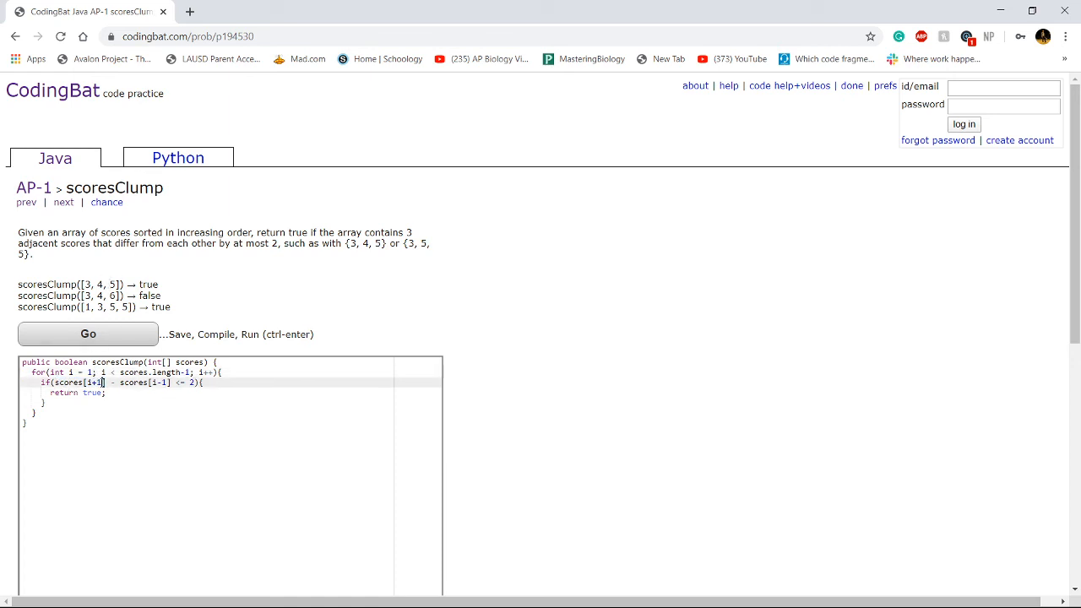
{"action": "double_click", "coordinate": [91, 383]}
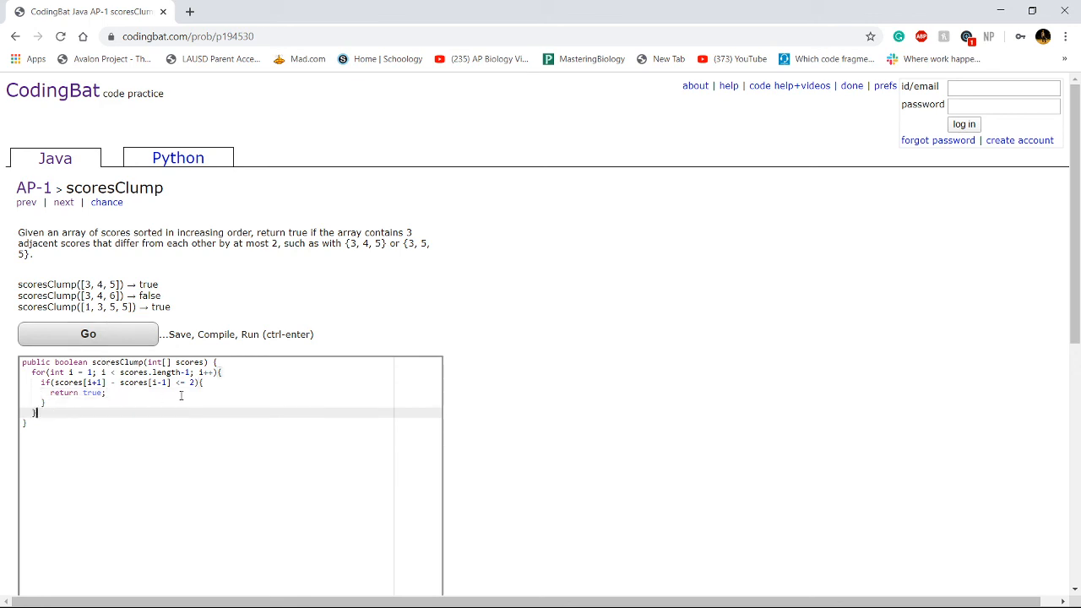
Add a final return false after the loop and run the tests to get All Correct
{"action": "type", "text": "return"}
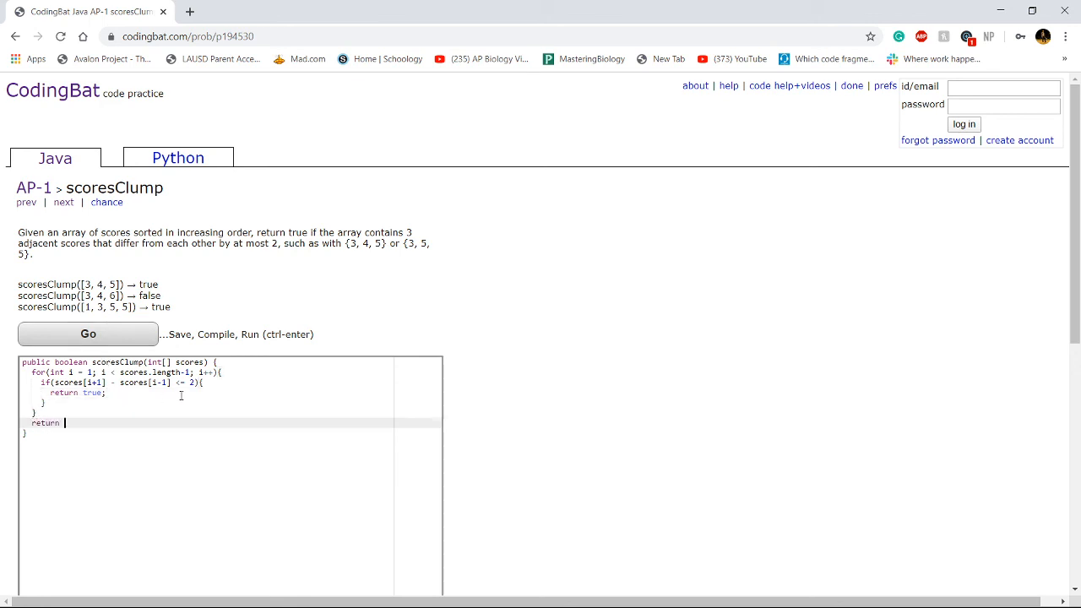
{"action": "type", "text": "false;"}
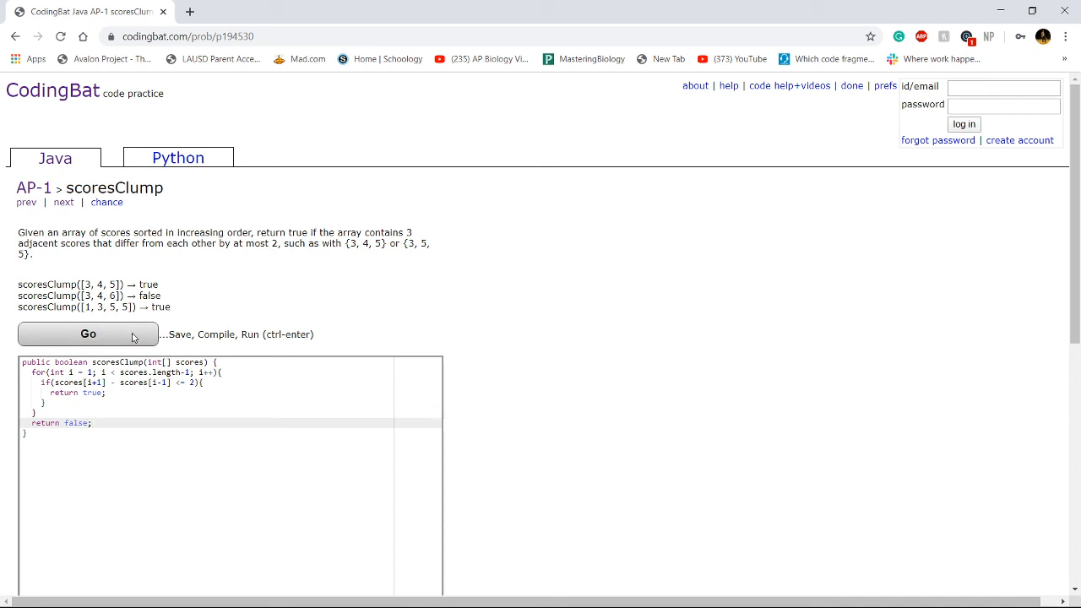
{"action": "left_click", "coordinate": [88, 335]}
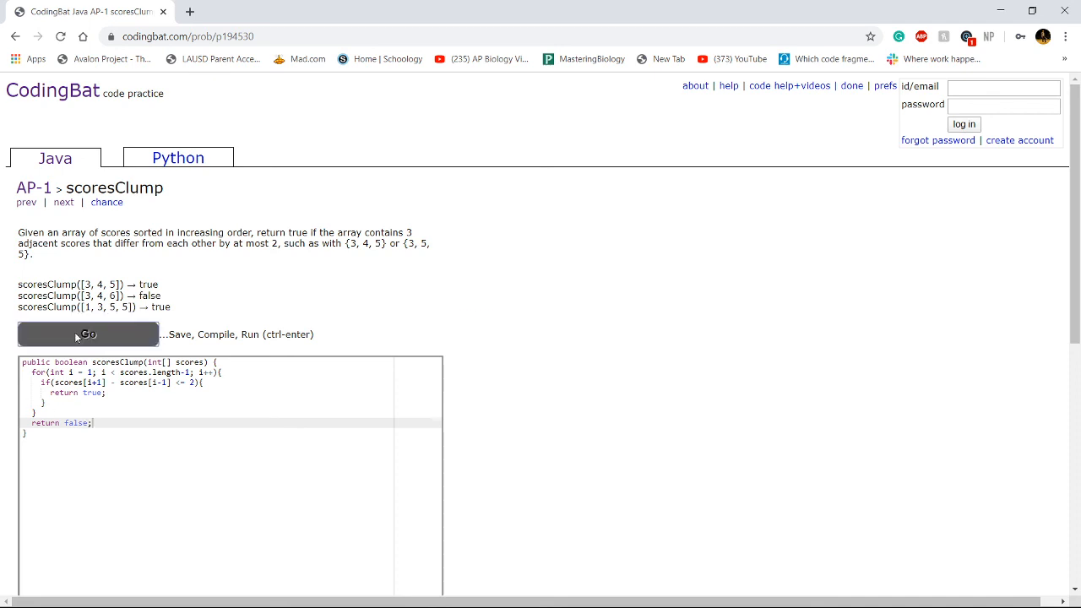
{"action": "left_click", "coordinate": [88, 333]}
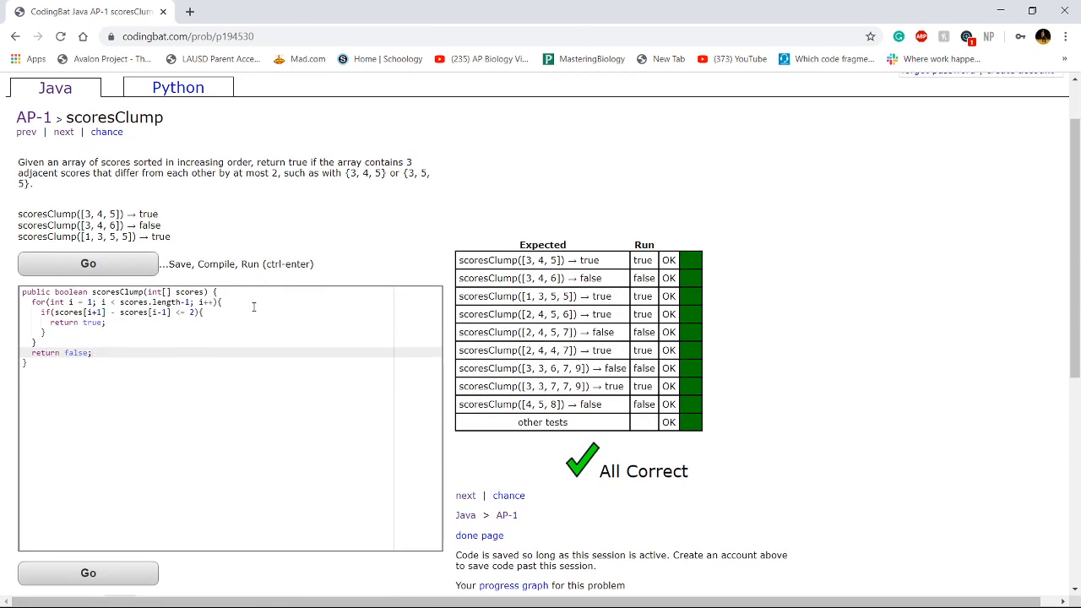